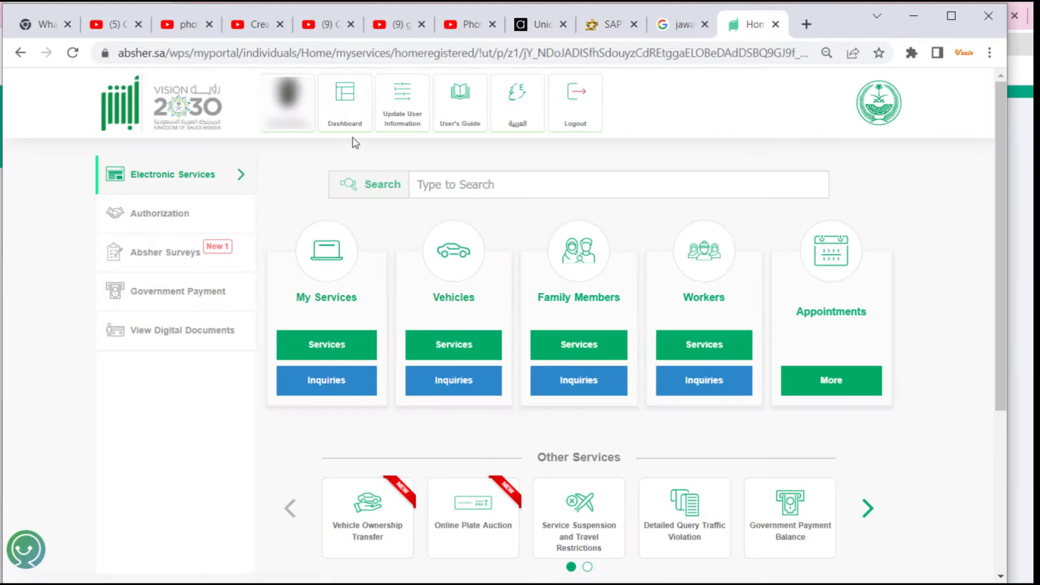
- Reach My Dashboard showing two unpaid traffic violations totalling 300
left_click(452, 345)
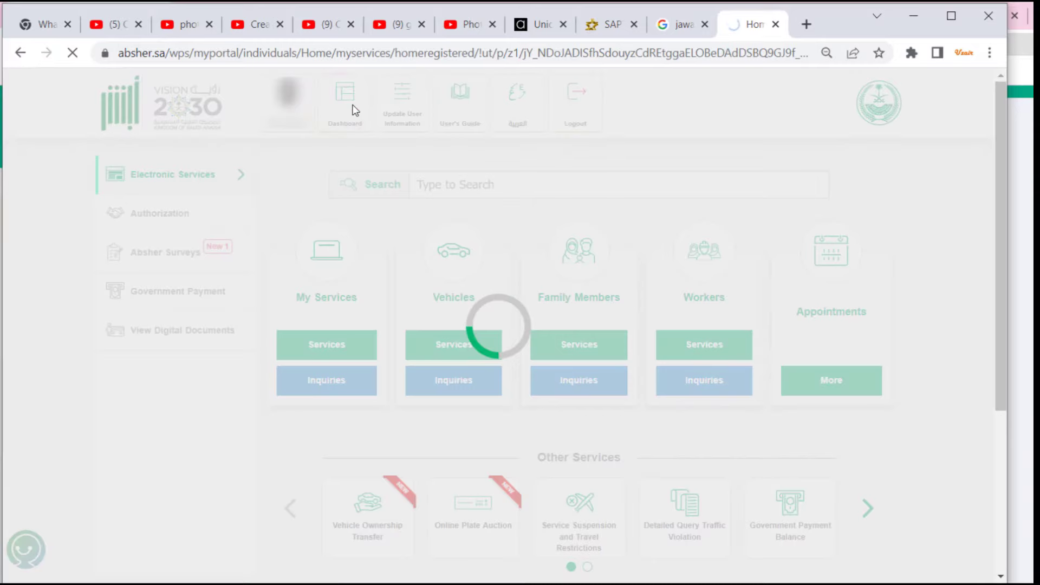
left_click(344, 100)
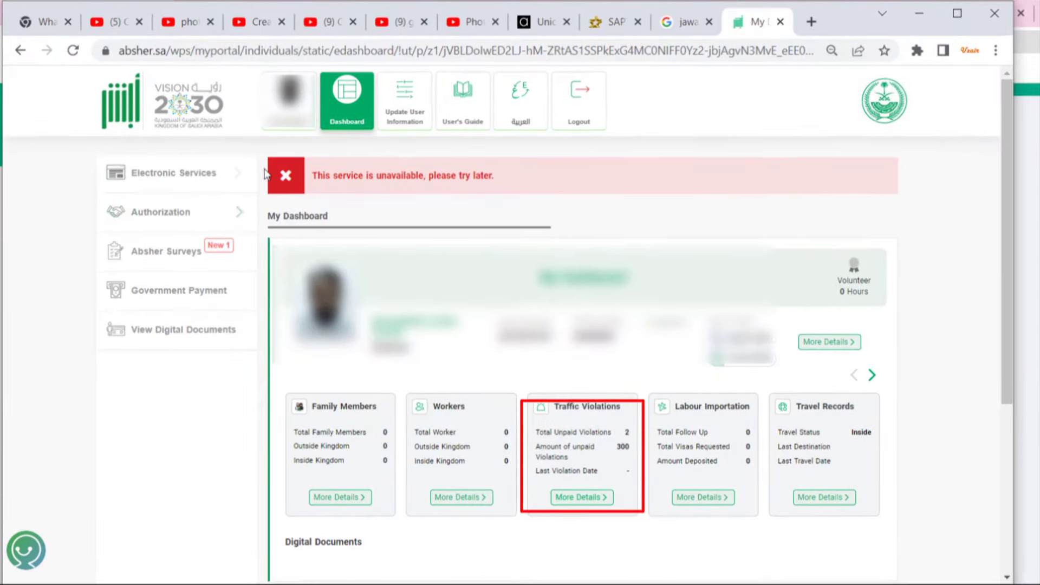
mouse_move(192, 172)
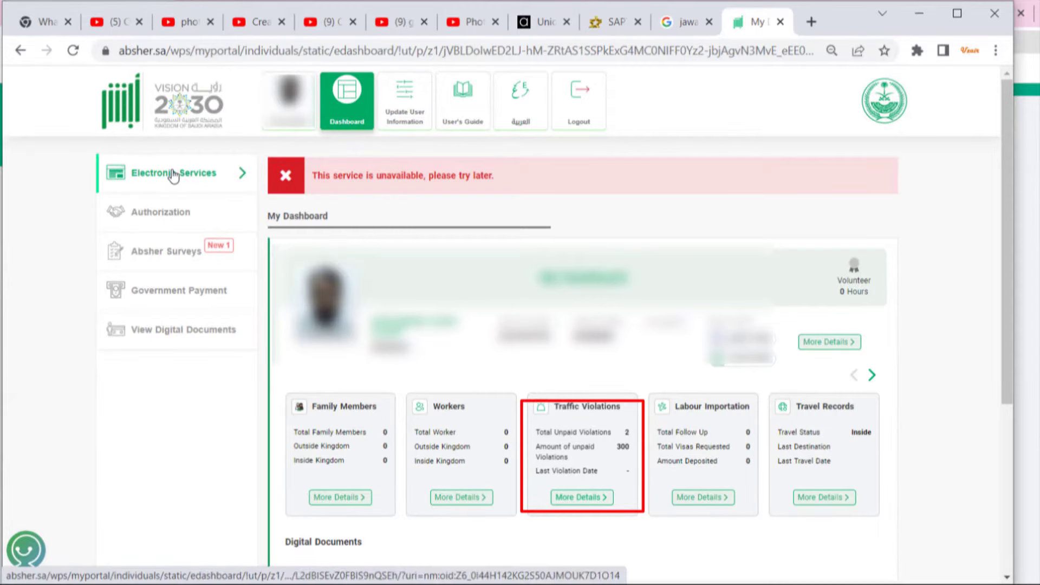
left_click(580, 497)
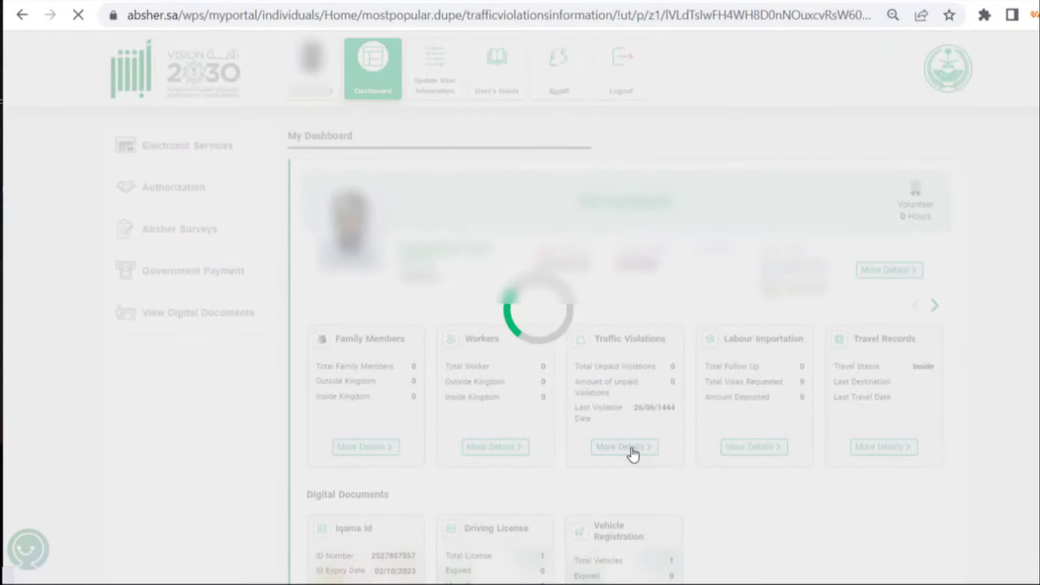
left_click(623, 446)
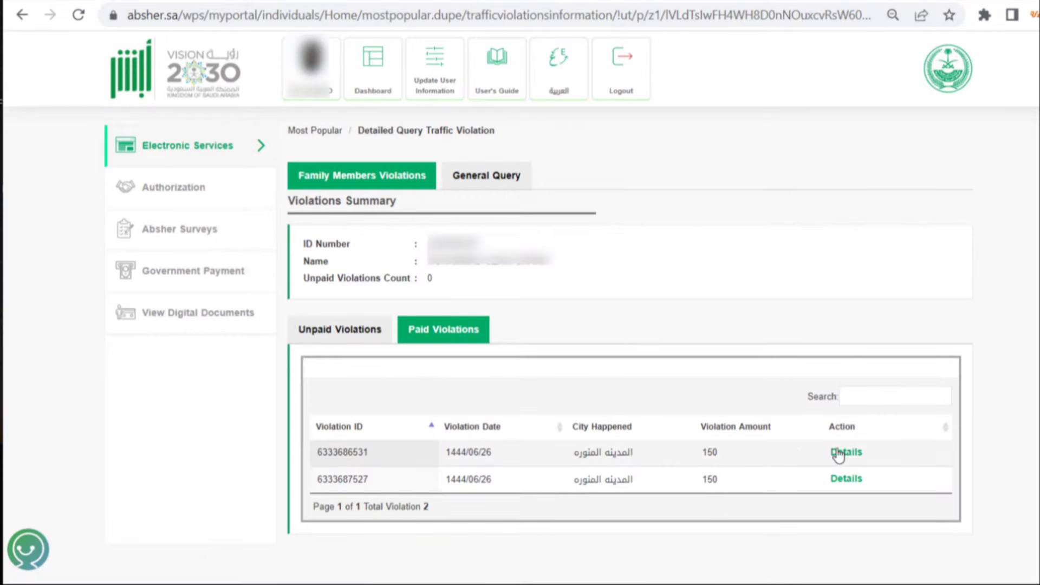
left_click(845, 451)
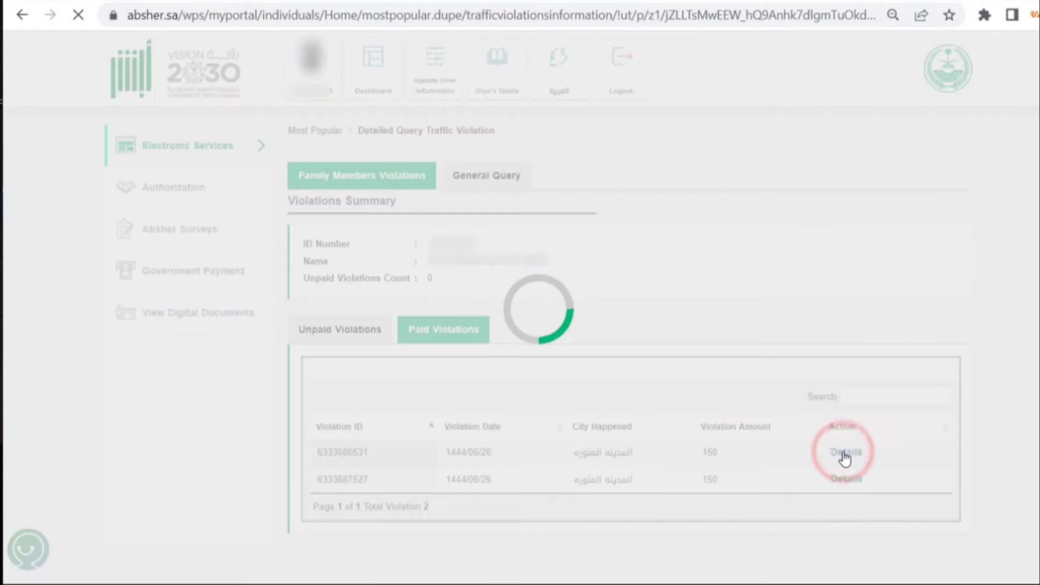
left_click(845, 452)
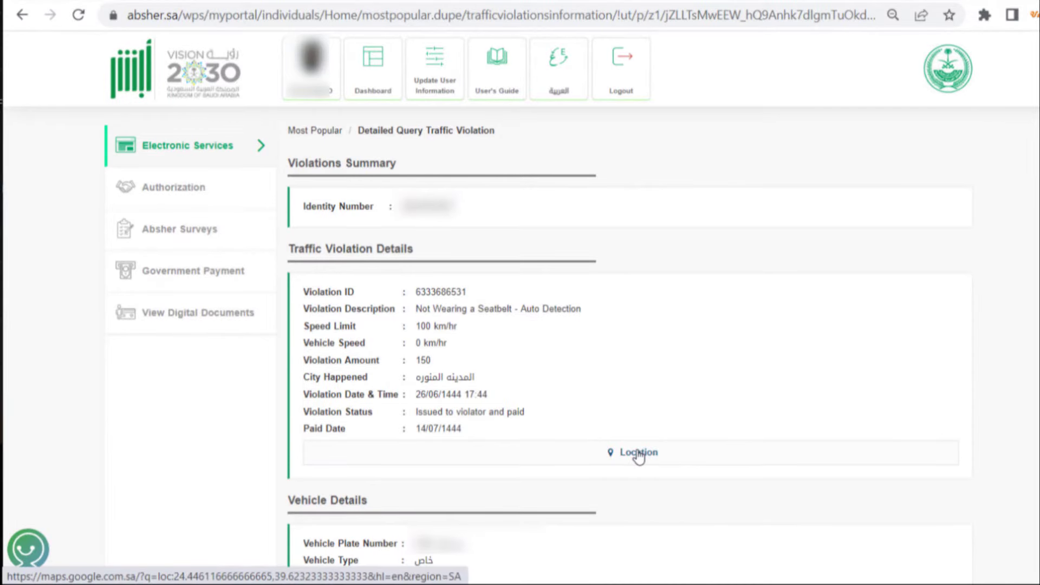
left_click(637, 452)
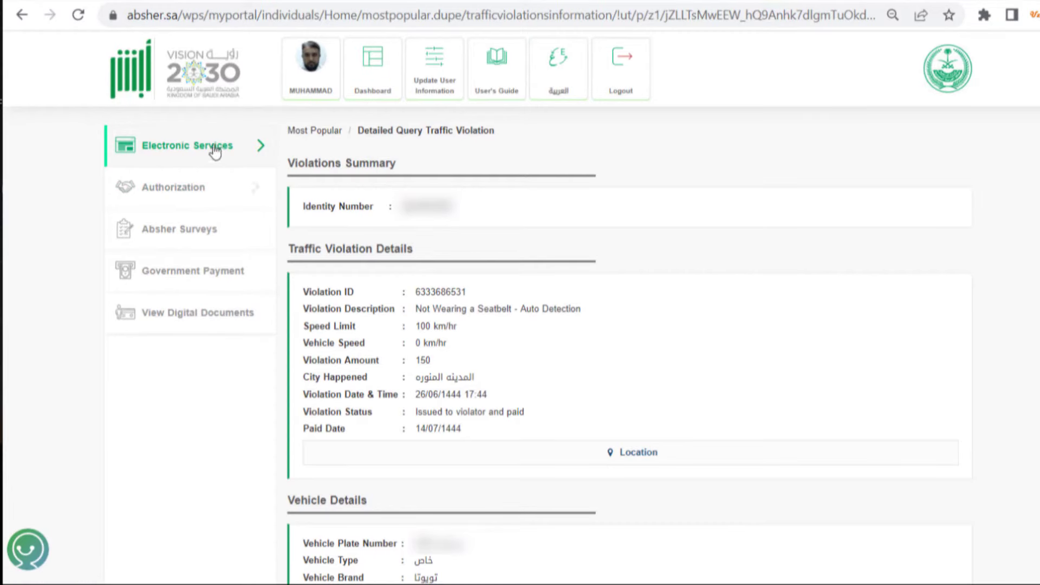
scroll("down", 3)
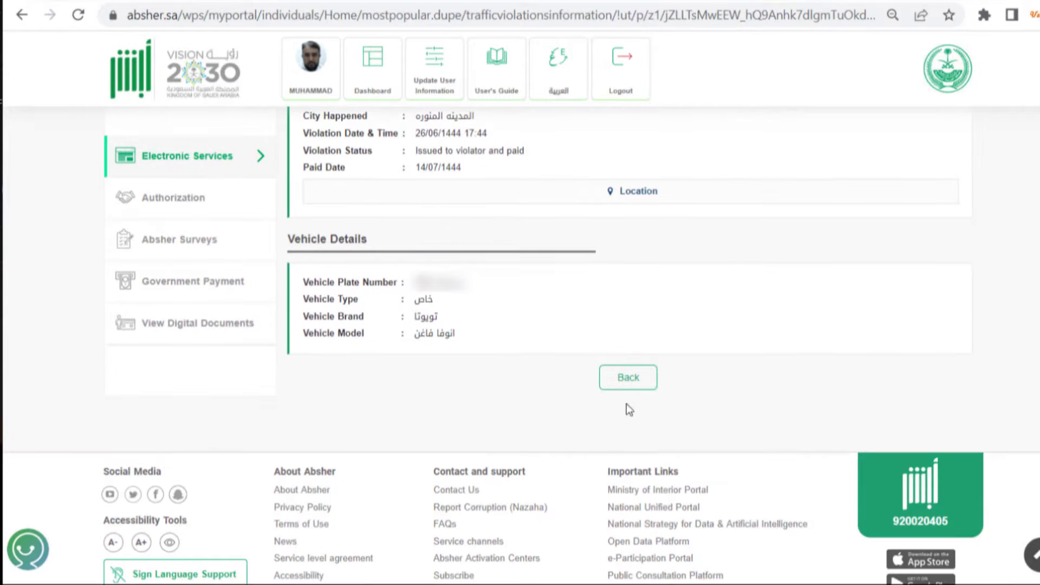
- Return to the services home and show the Traffic category under My Services
left_click(627, 377)
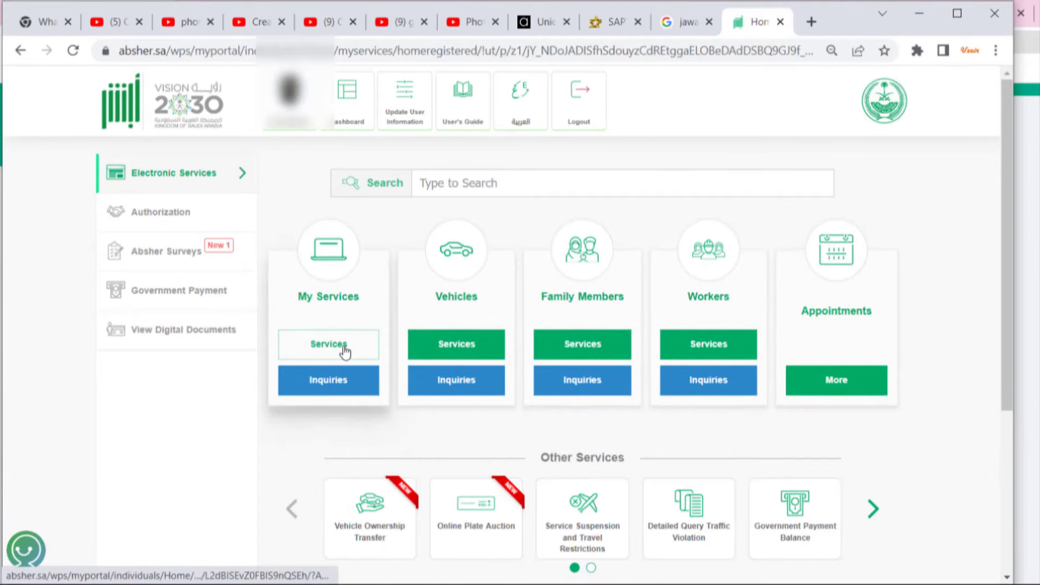
left_click(327, 344)
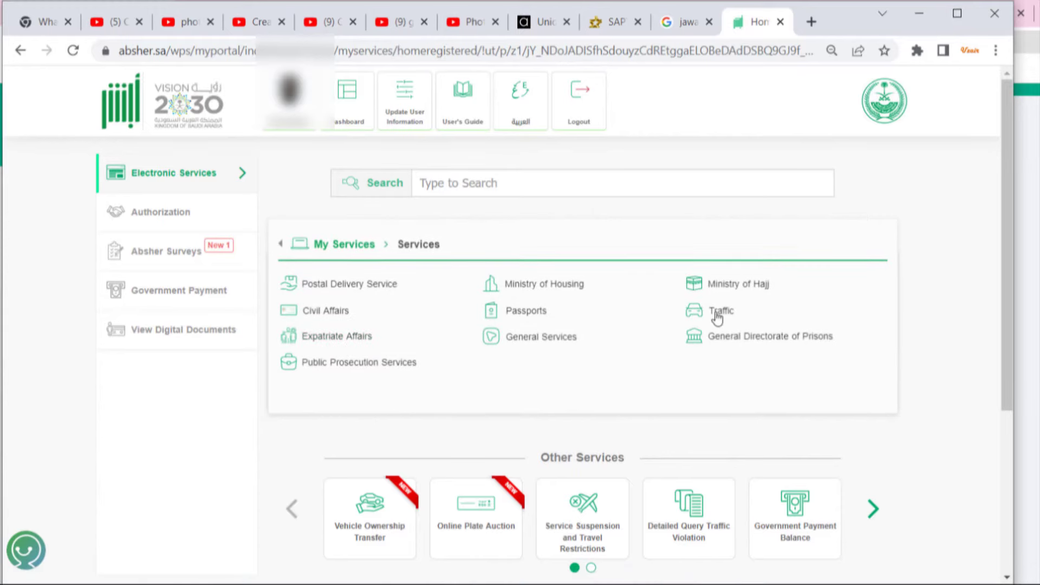
left_click(719, 311)
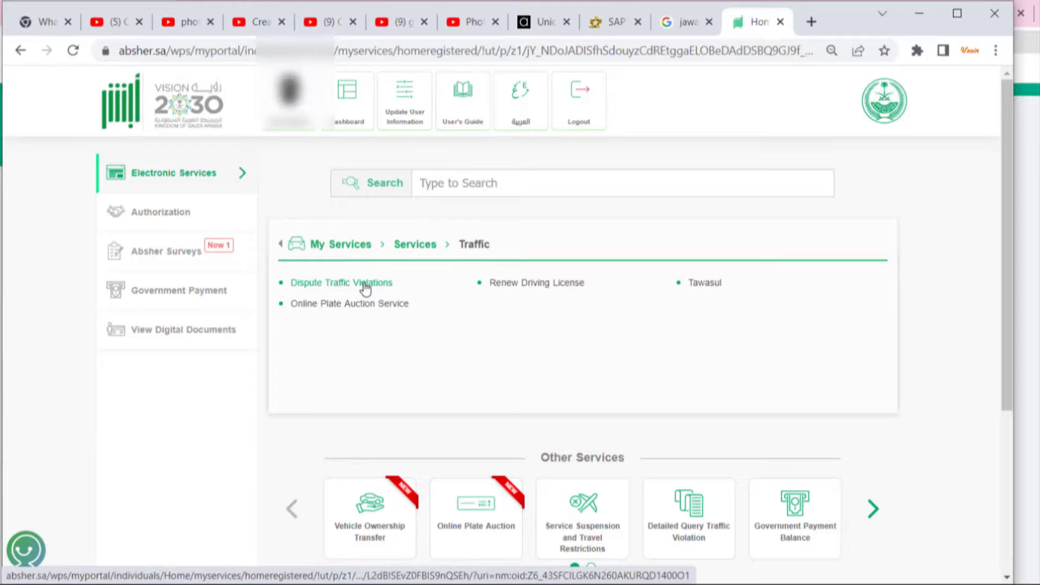
left_click(340, 282)
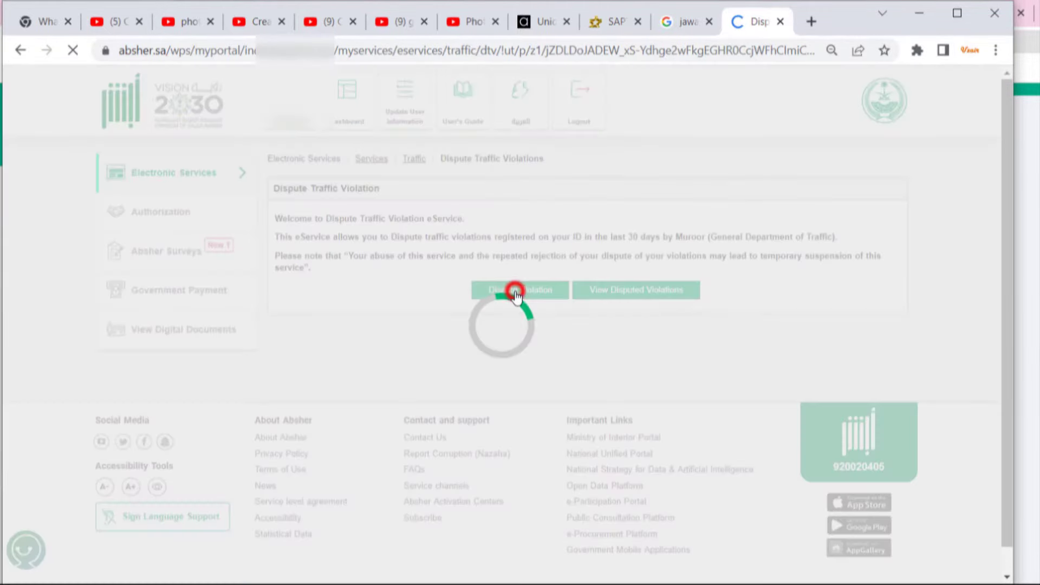
left_click(519, 289)
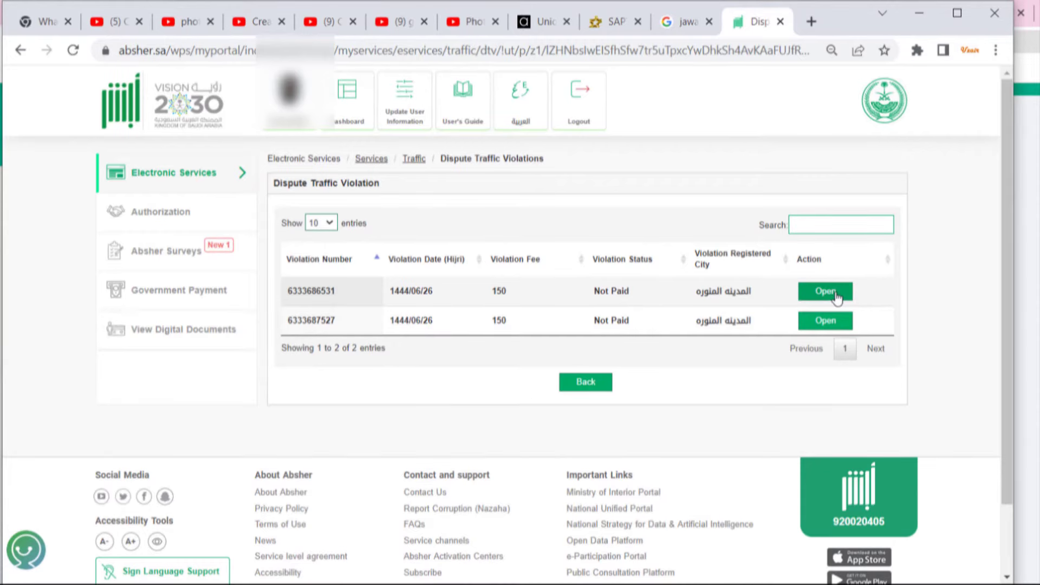
left_click(824, 290)
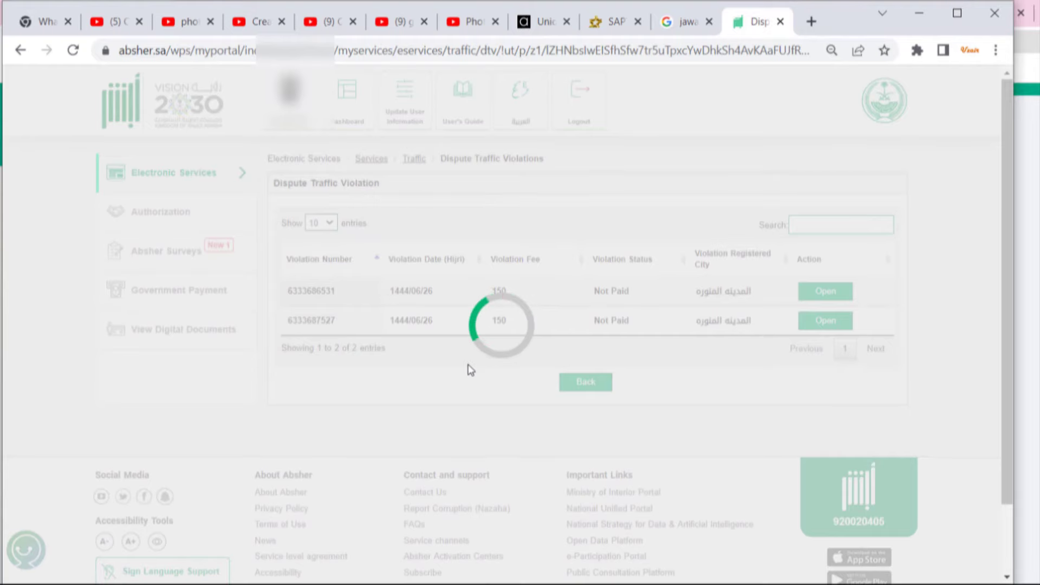
left_click(824, 290)
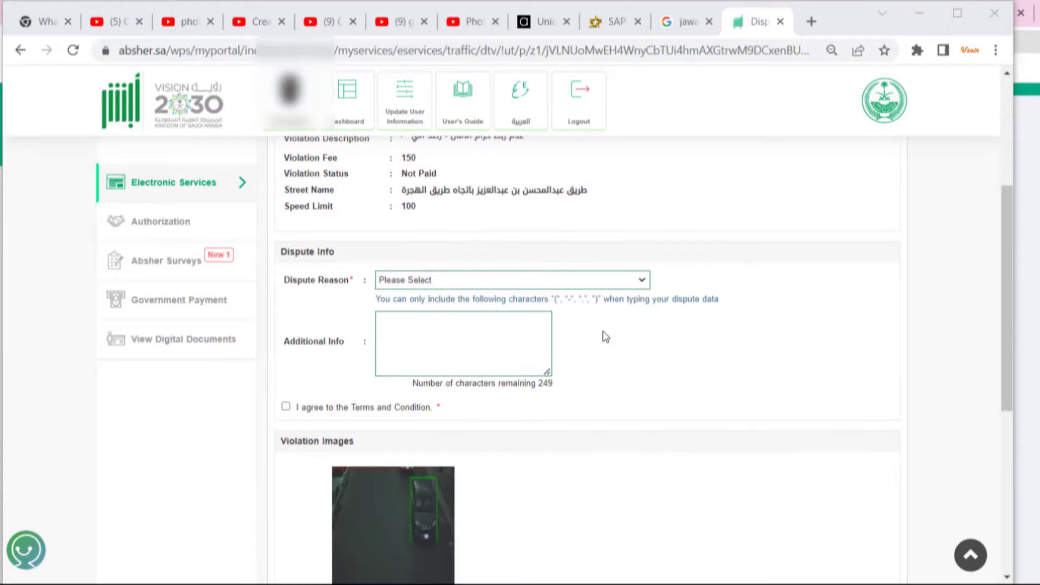
scroll("down", 3)
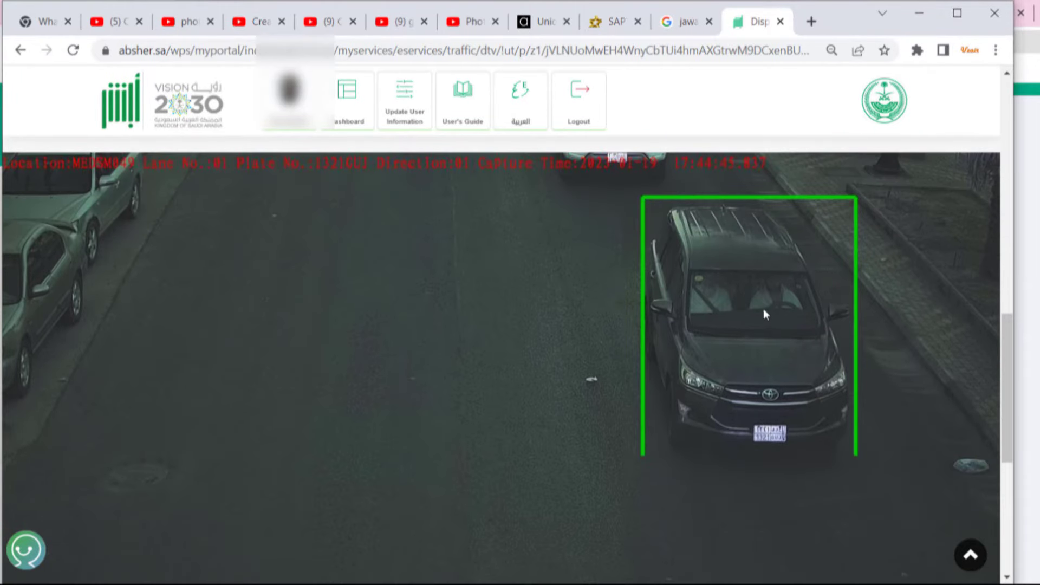
scroll("down", 3)
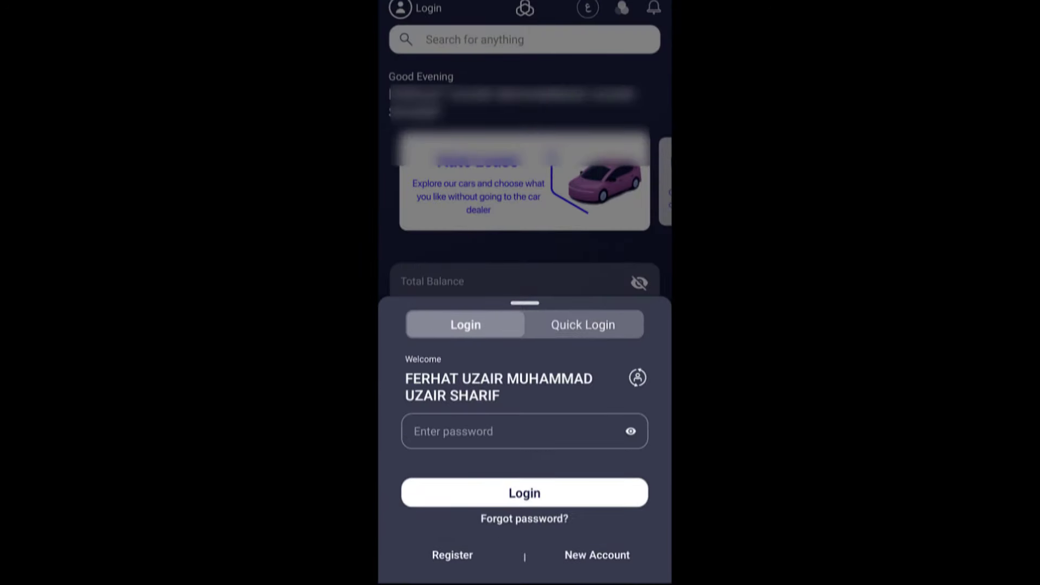
- Enter the password and log in to reach the home screen with the current account
left_click(523, 431)
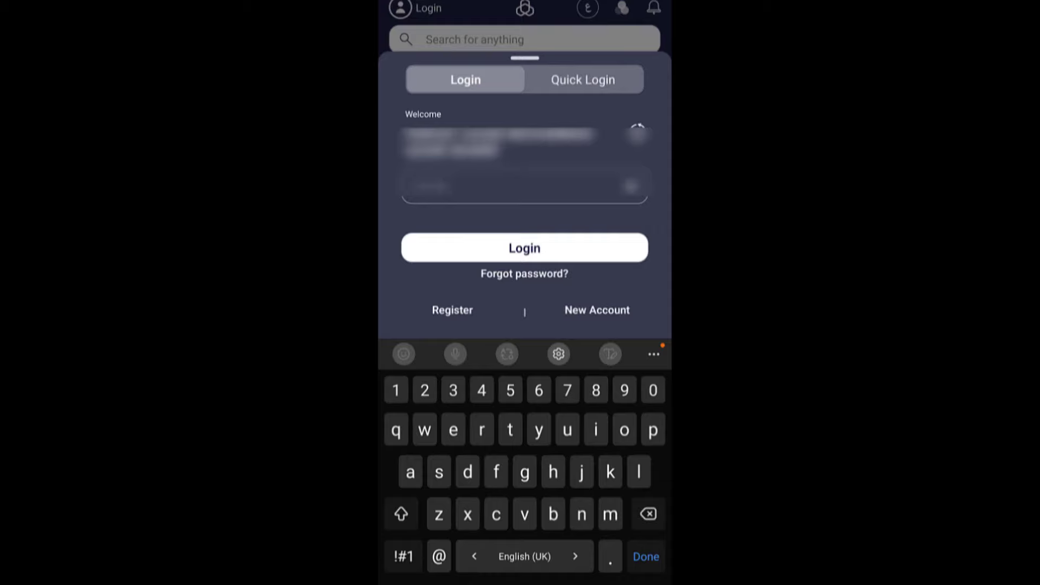
left_click(523, 248)
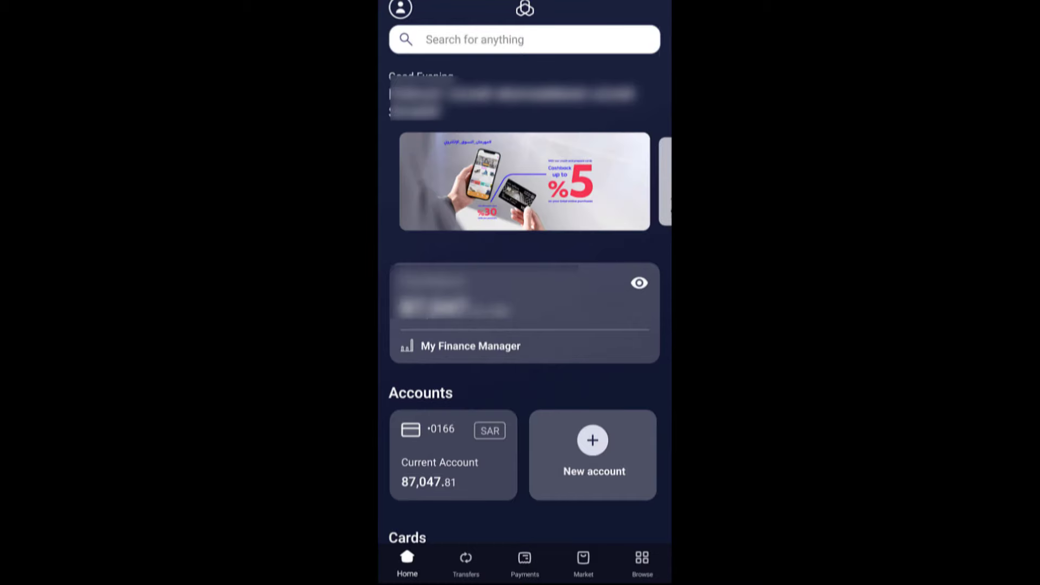
- Begin a Government Payment for Traffic Violations queried by violation number, reaching Transaction Detail
left_click(524, 561)
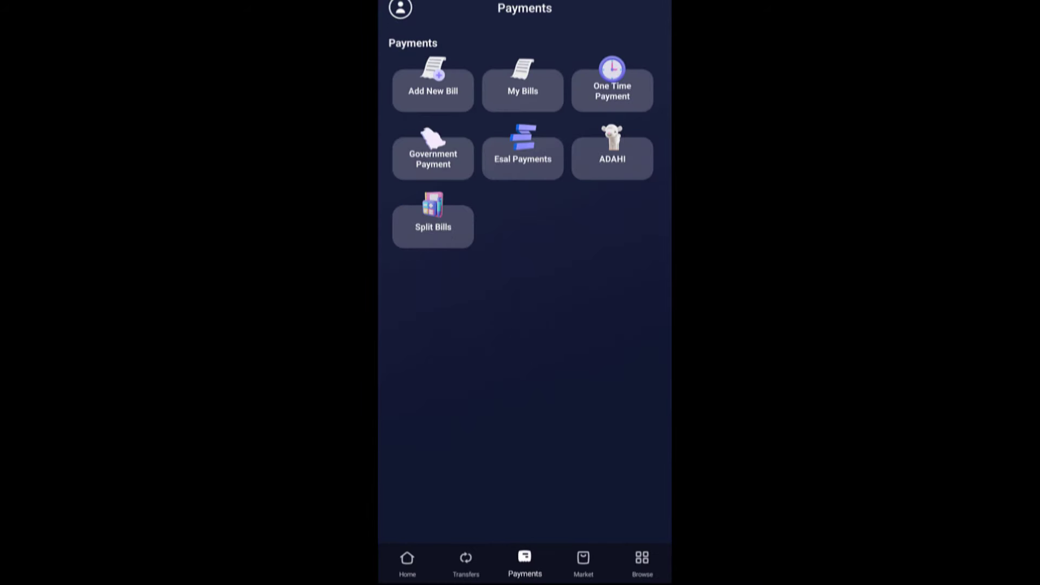
left_click(432, 157)
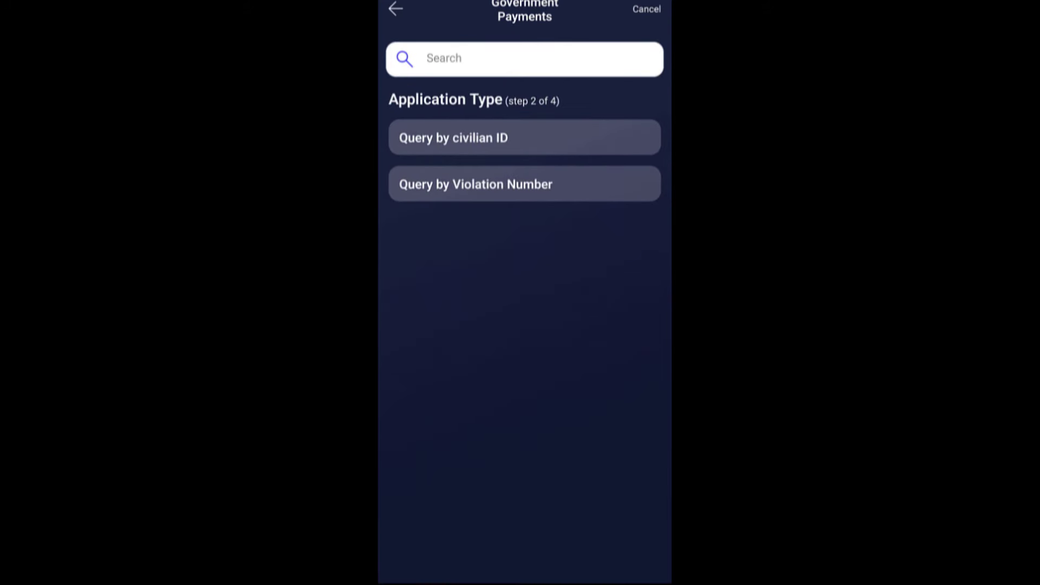
left_click(523, 184)
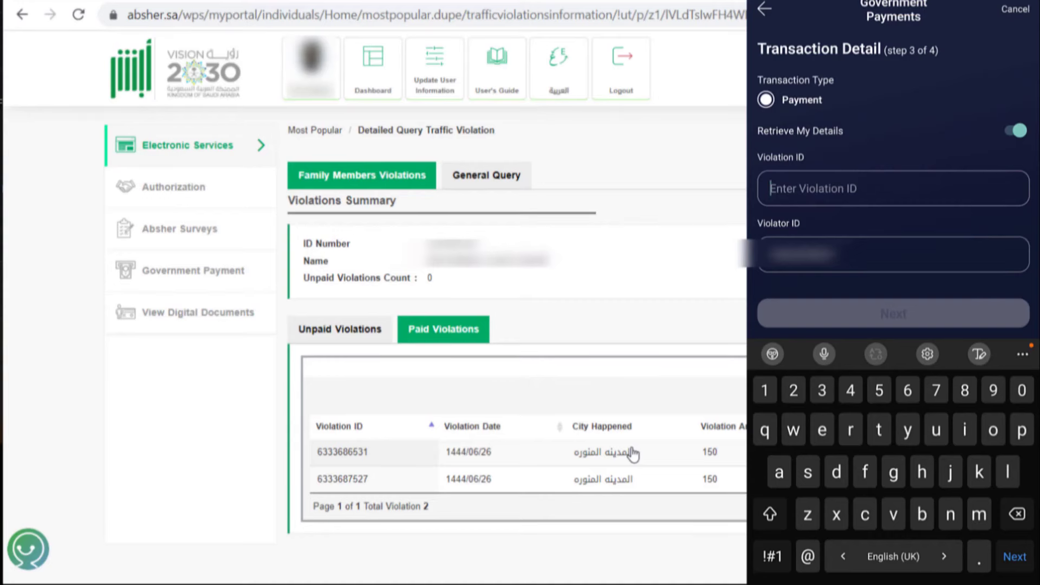
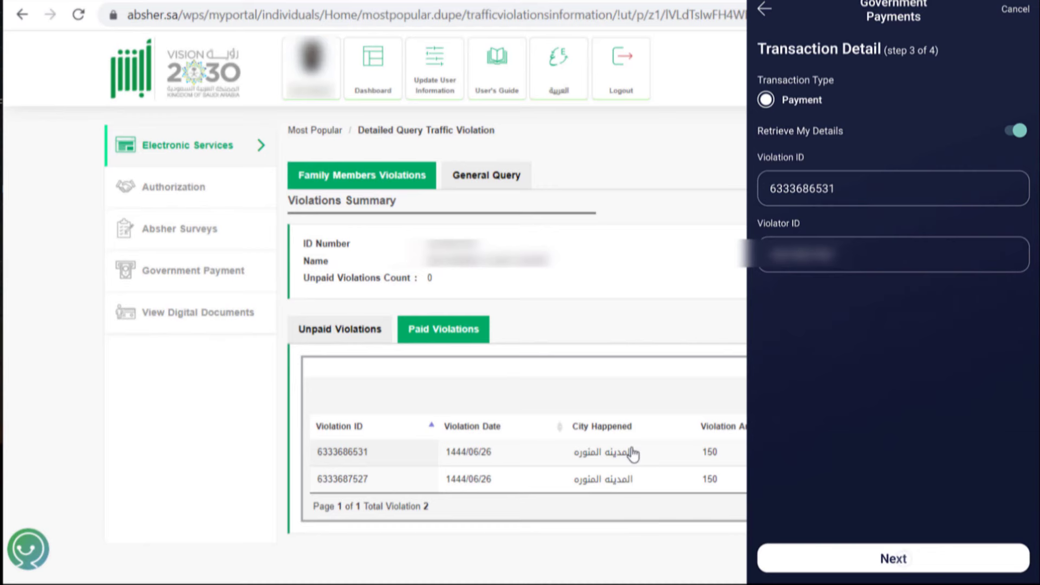
left_click(892, 558)
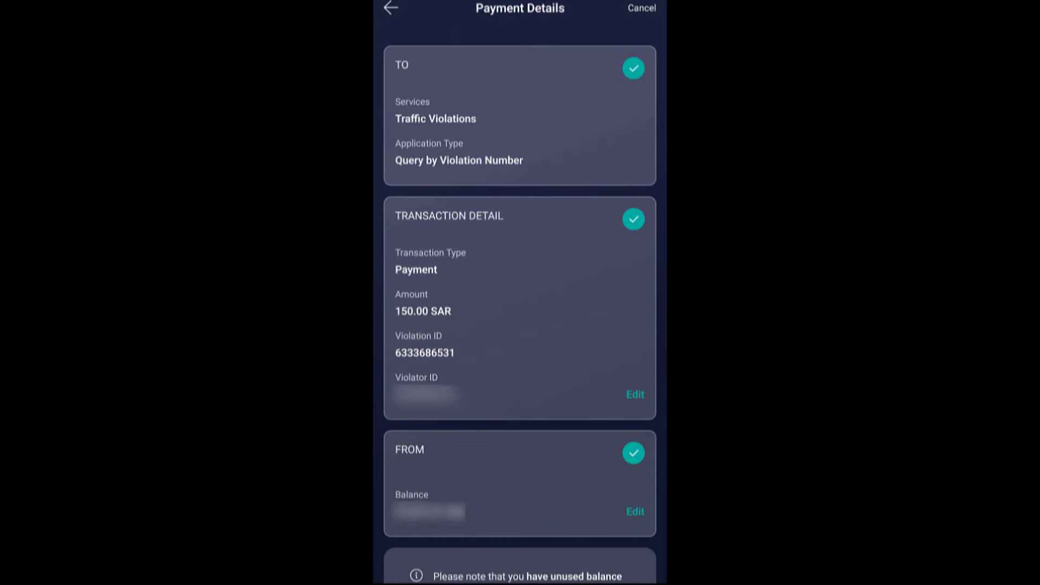
- Confirm the 150.00 SAR payment and display the transaction receipt PDF
scroll("down", 3)
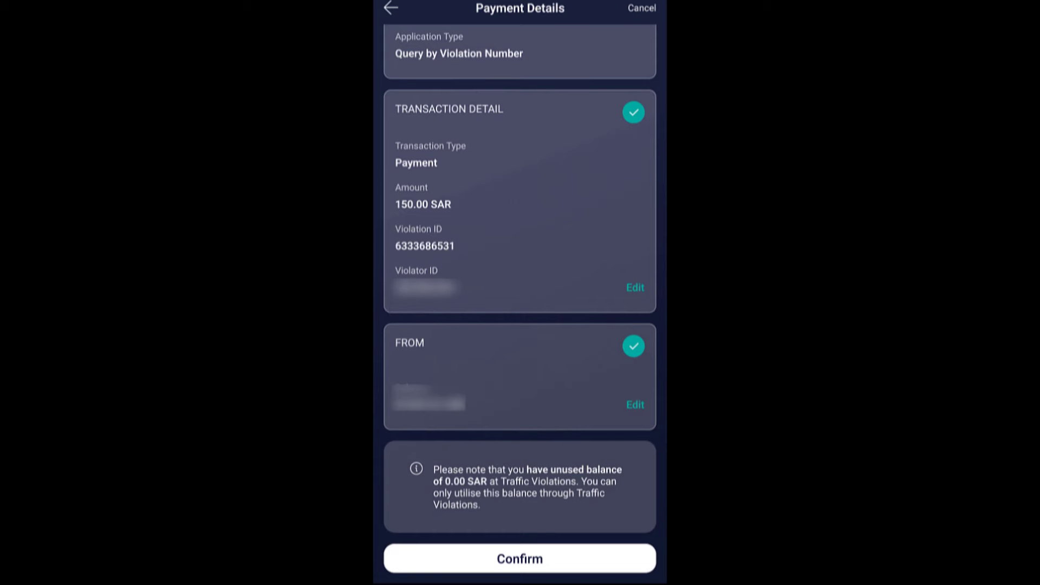
left_click(519, 558)
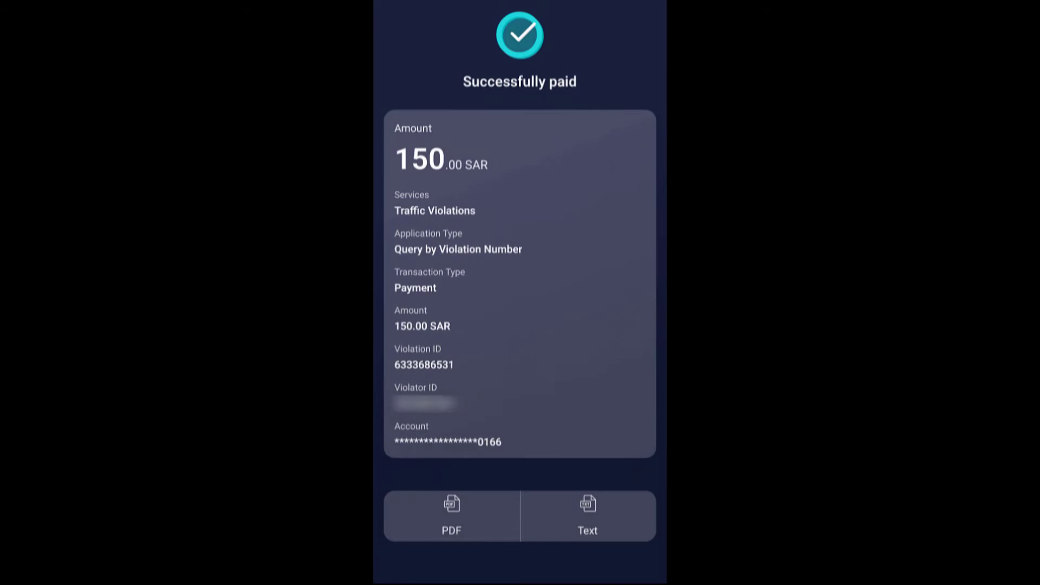
left_click(451, 516)
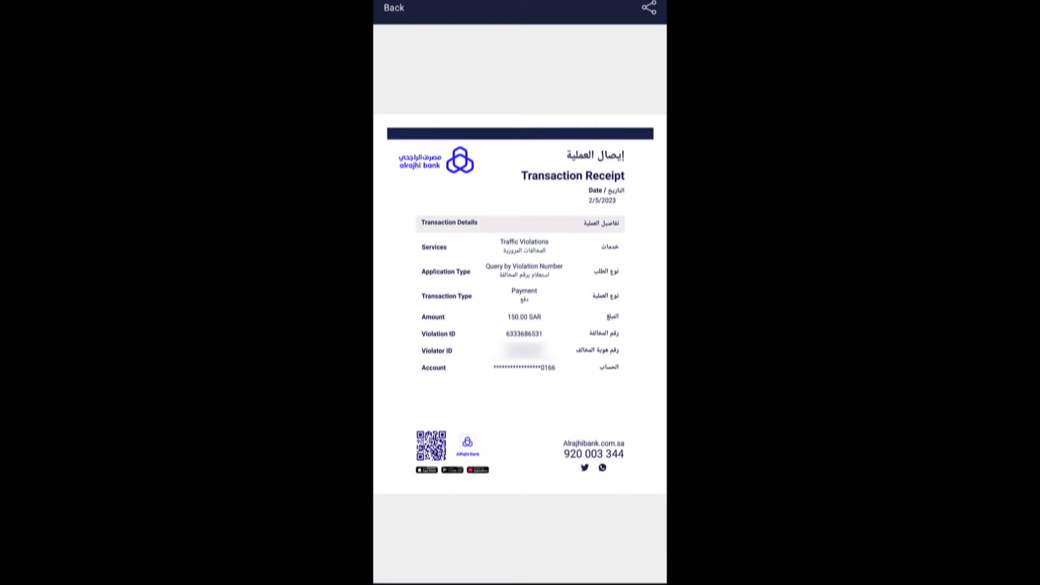